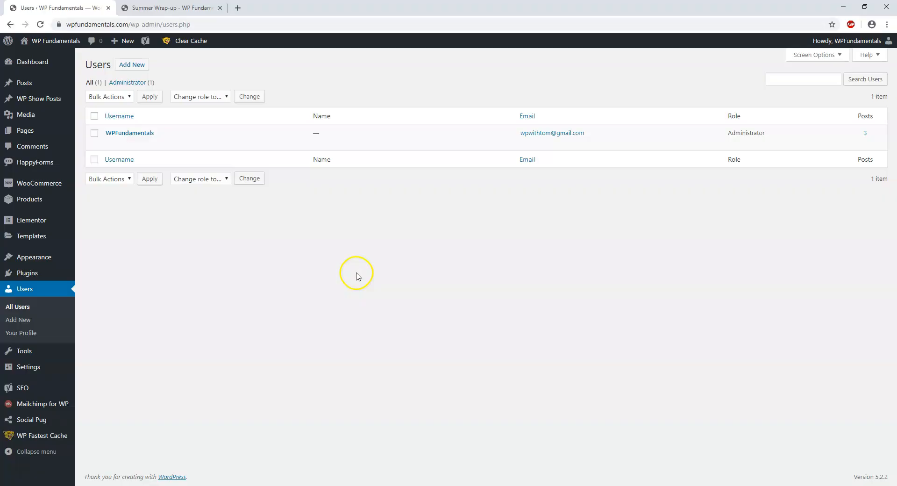
{"action": "mouse_move", "coordinate": [401, 297]}
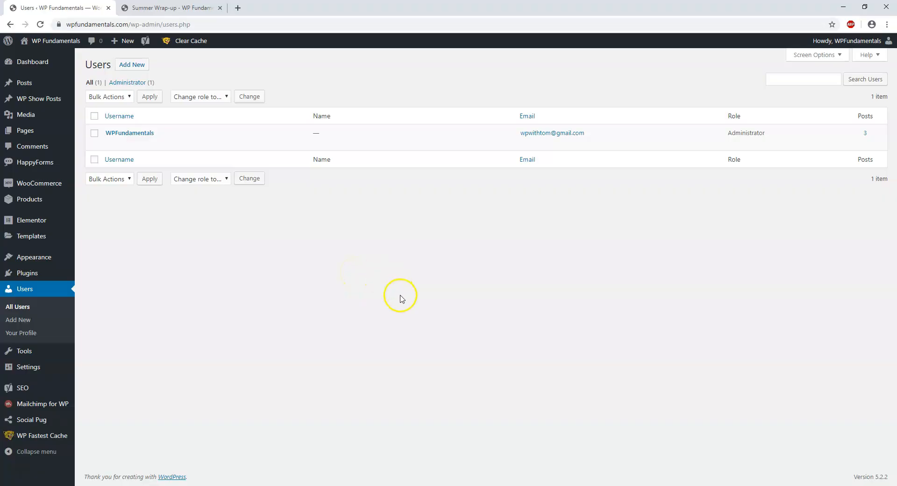
{"action": "mouse_move", "coordinate": [129, 132]}
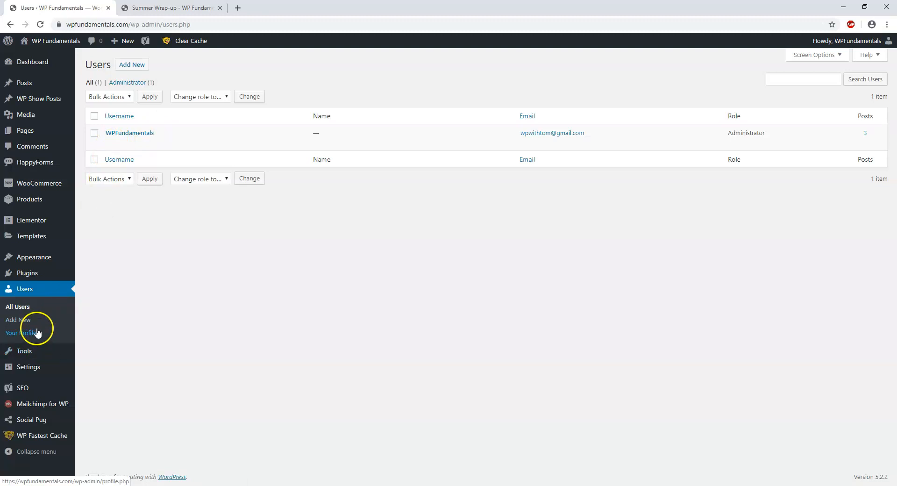
Step: Show the current account's profile with its nickname, display name and email fields
{"action": "left_click", "coordinate": [21, 333]}
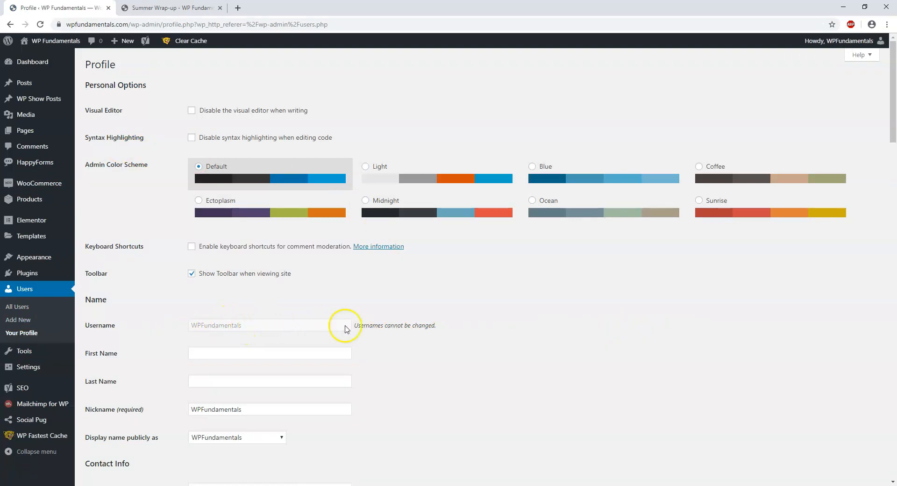
{"action": "mouse_move", "coordinate": [426, 346]}
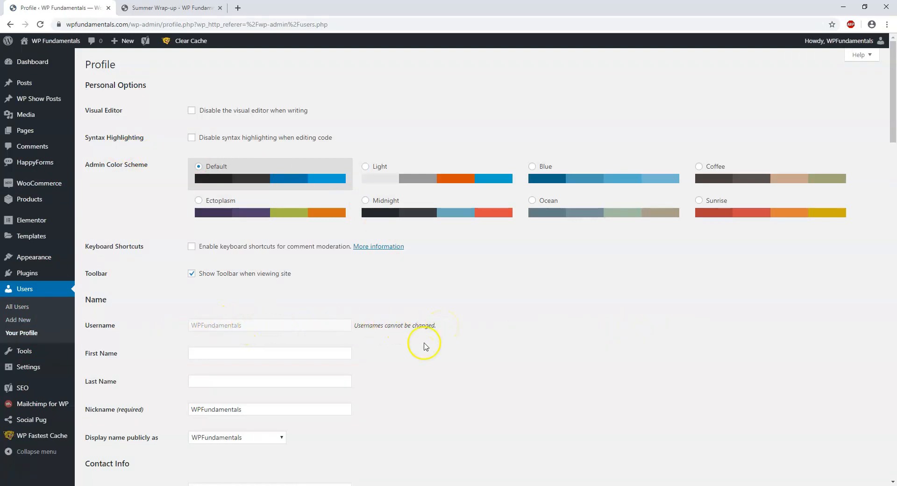
{"action": "scroll", "scroll_direction": "down", "scroll_amount": 3}
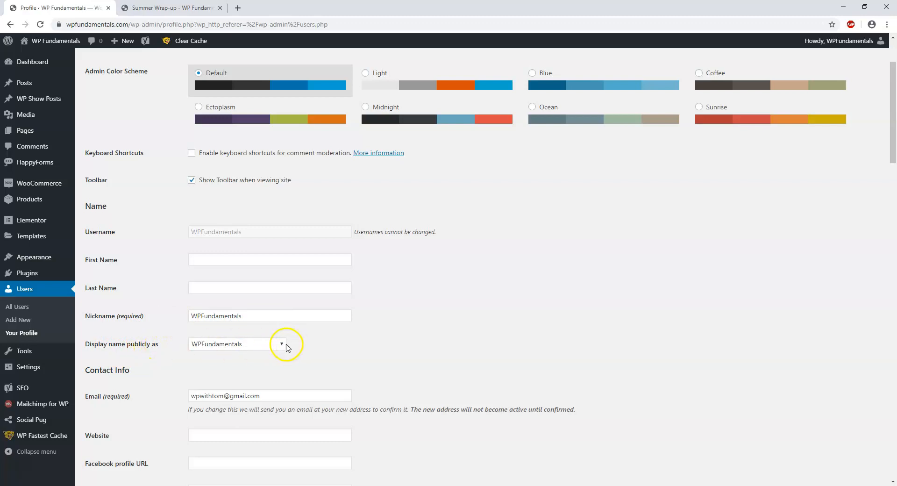
{"action": "left_click", "coordinate": [236, 343]}
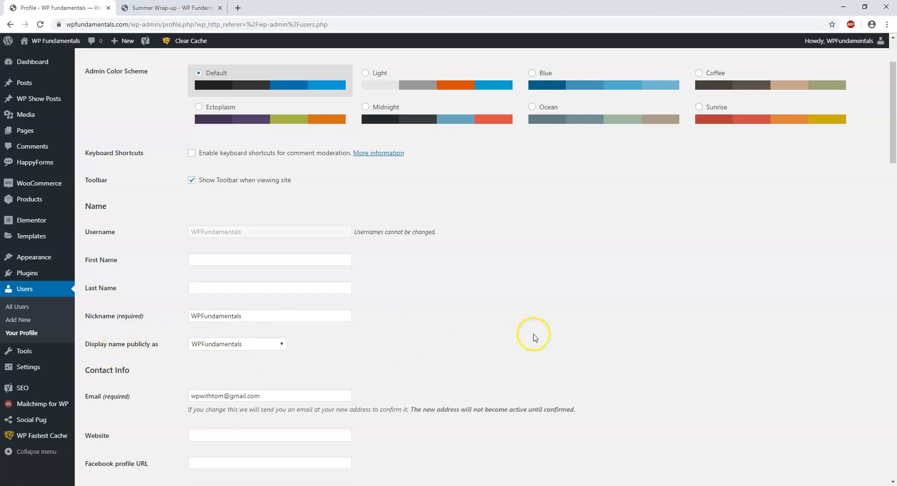
{"action": "mouse_move", "coordinate": [559, 332]}
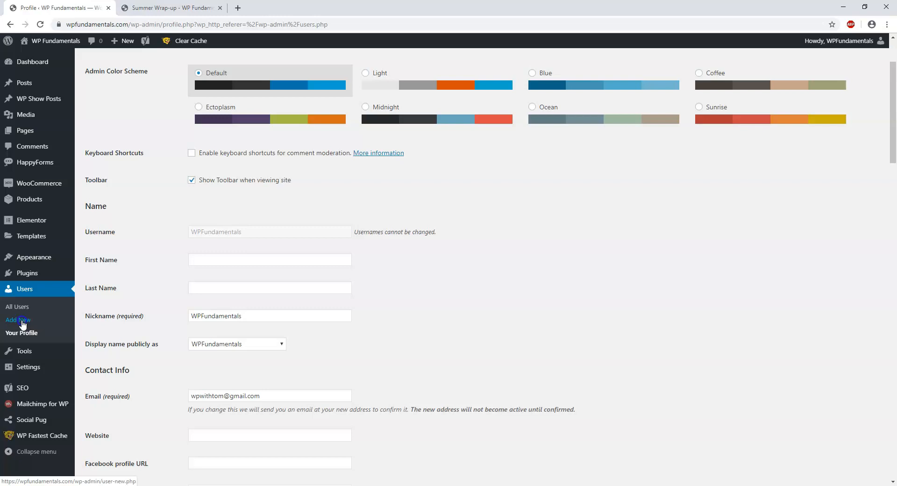
Step: Bring up the empty Add New User form with role preset to Subscriber
{"action": "left_click", "coordinate": [18, 320]}
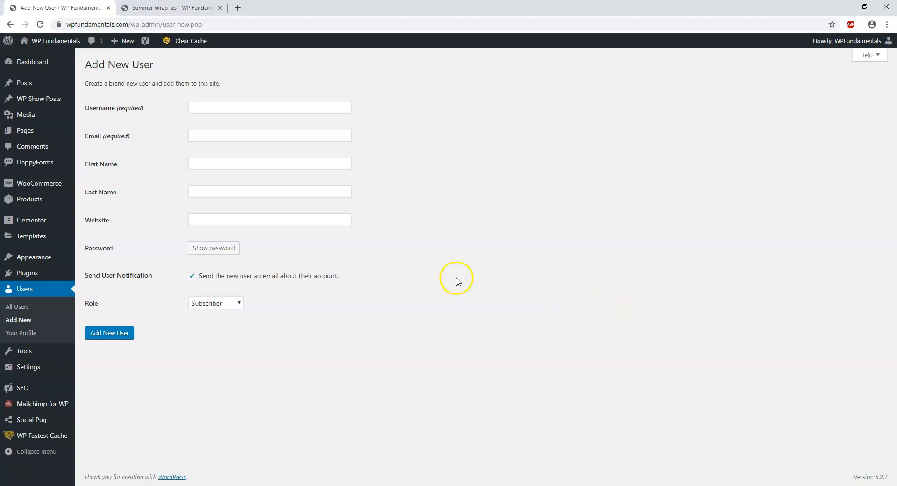
{"action": "mouse_move", "coordinate": [480, 247]}
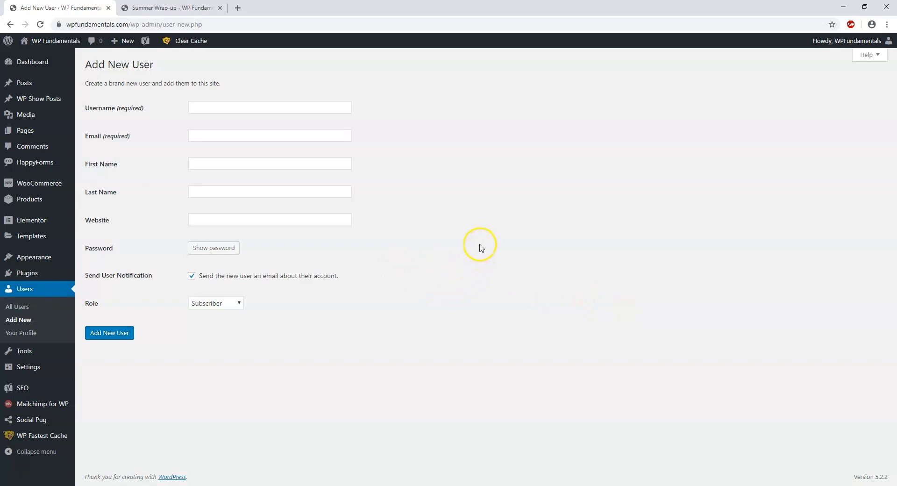
{"action": "mouse_move", "coordinate": [473, 249]}
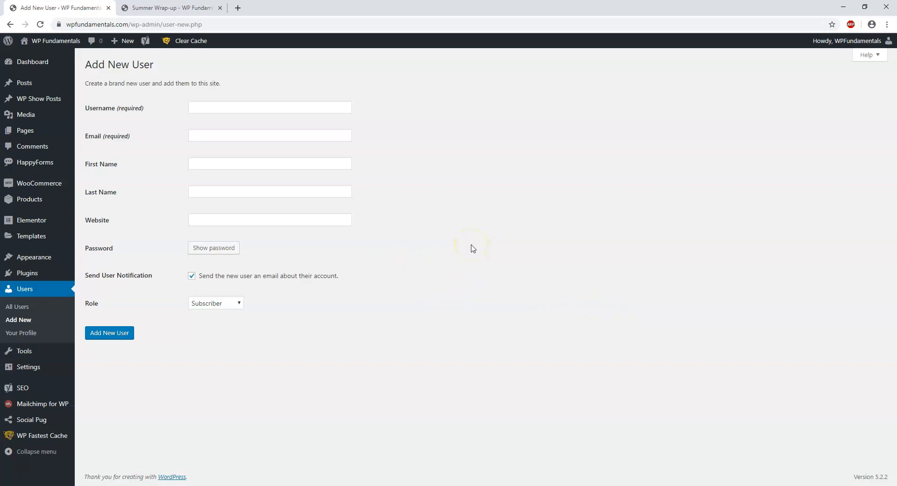
{"action": "mouse_move", "coordinate": [469, 245]}
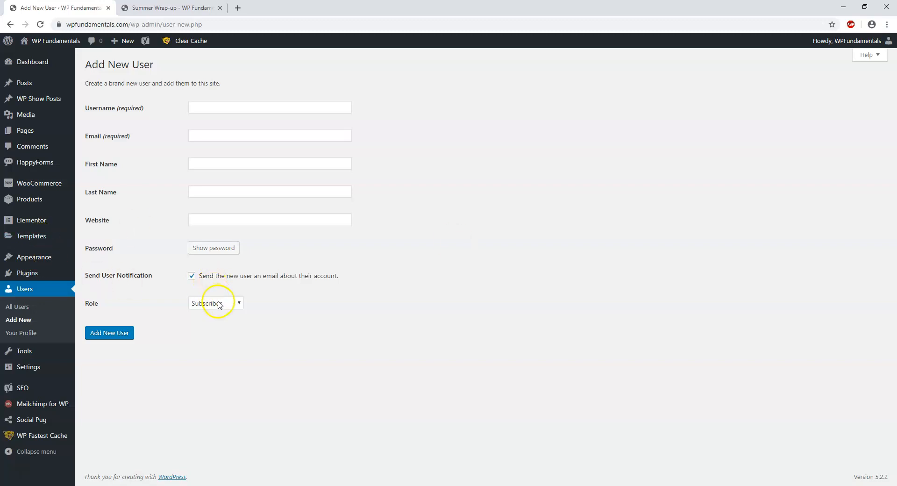
Step: Reveal the role list from Shop manager and Customer up to Editor and Administrator
{"action": "left_click", "coordinate": [215, 303]}
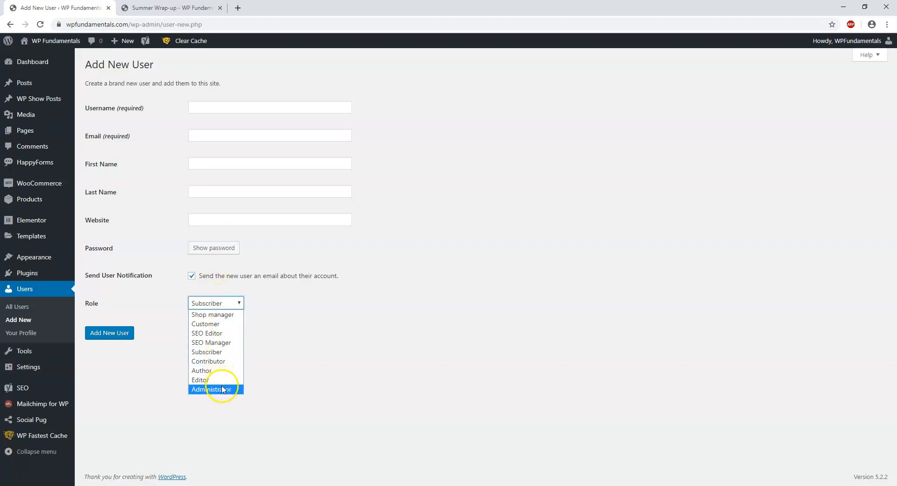
{"action": "mouse_move", "coordinate": [215, 333]}
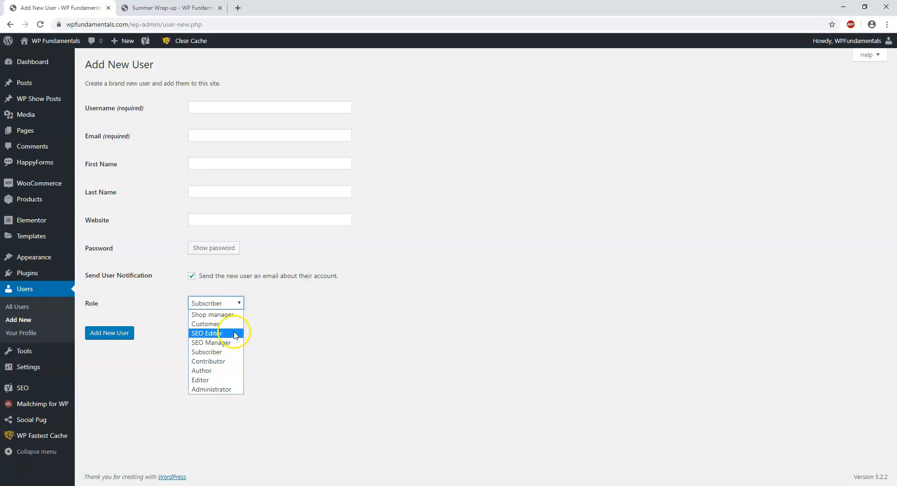
{"action": "mouse_move", "coordinate": [215, 389]}
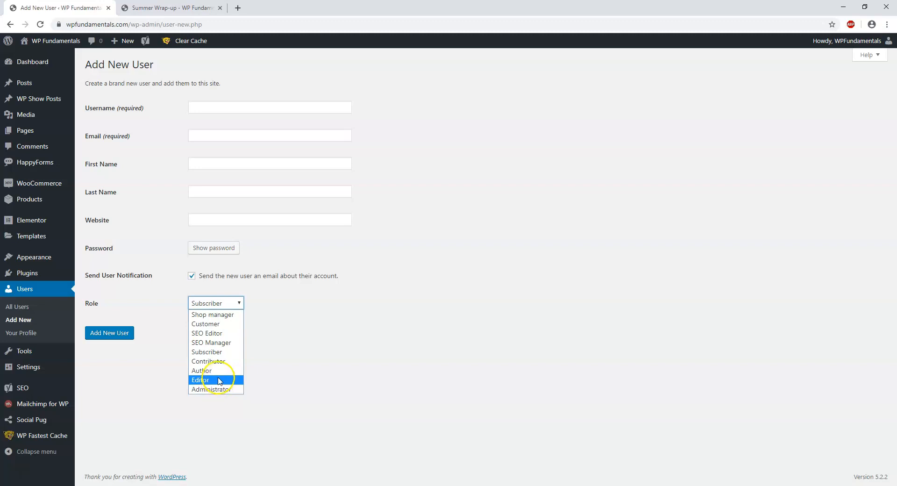
{"action": "mouse_move", "coordinate": [215, 360]}
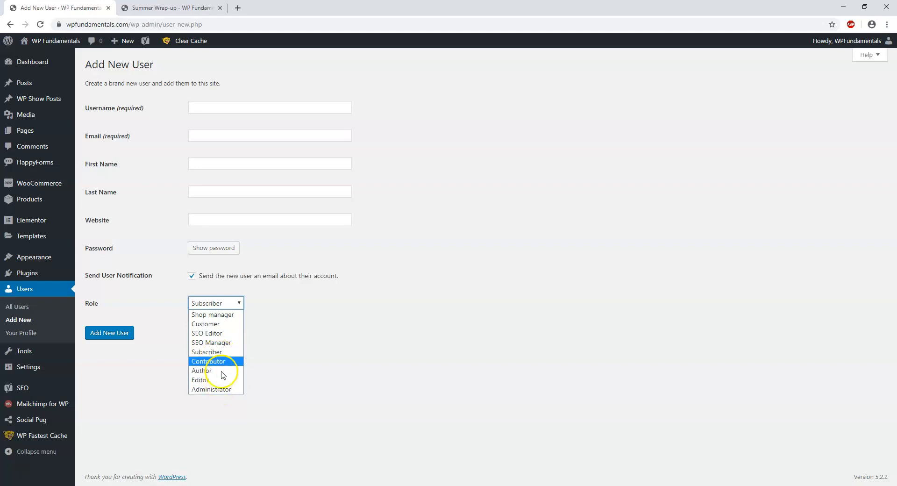
{"action": "mouse_move", "coordinate": [223, 393]}
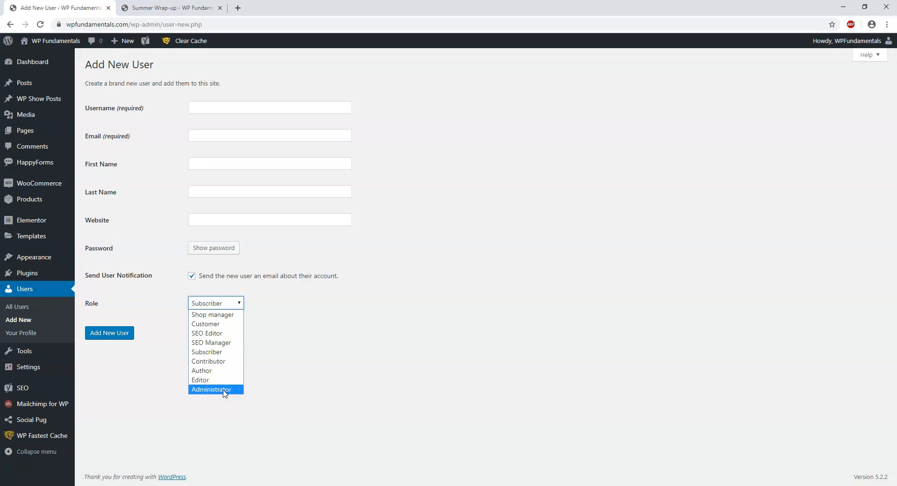
{"action": "mouse_move", "coordinate": [216, 380]}
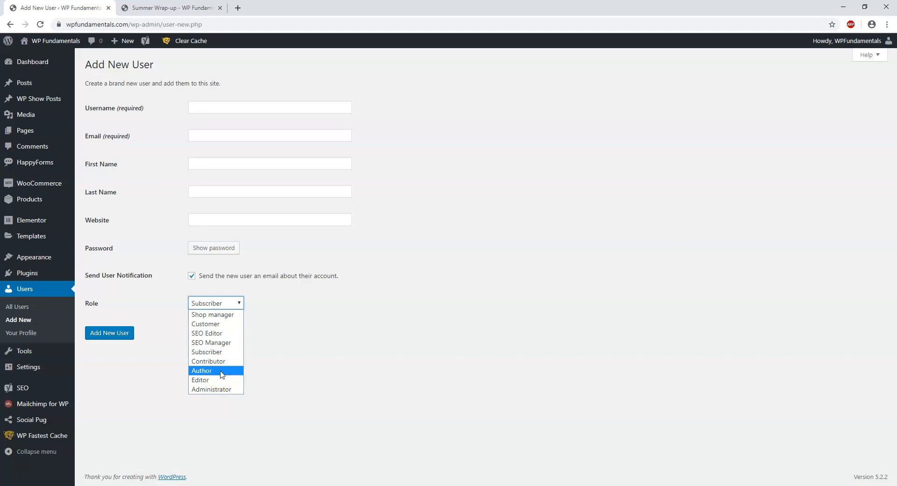
{"action": "mouse_move", "coordinate": [230, 372]}
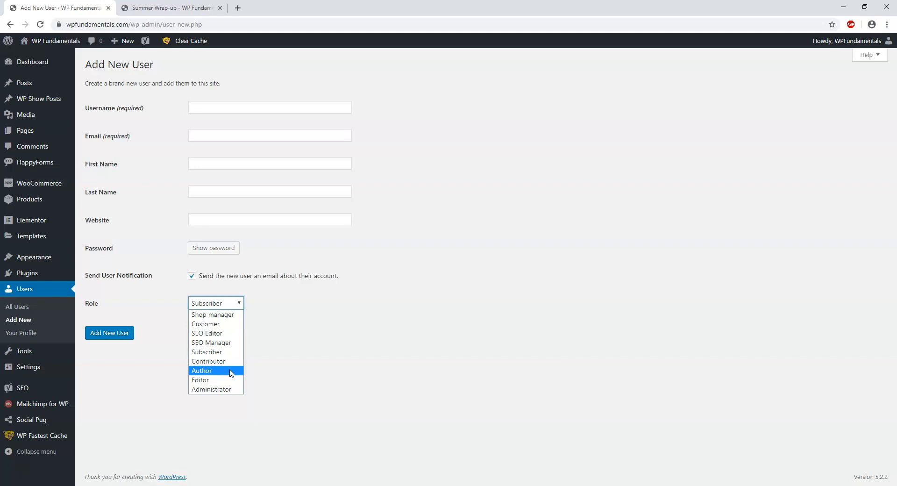
{"action": "mouse_move", "coordinate": [215, 360]}
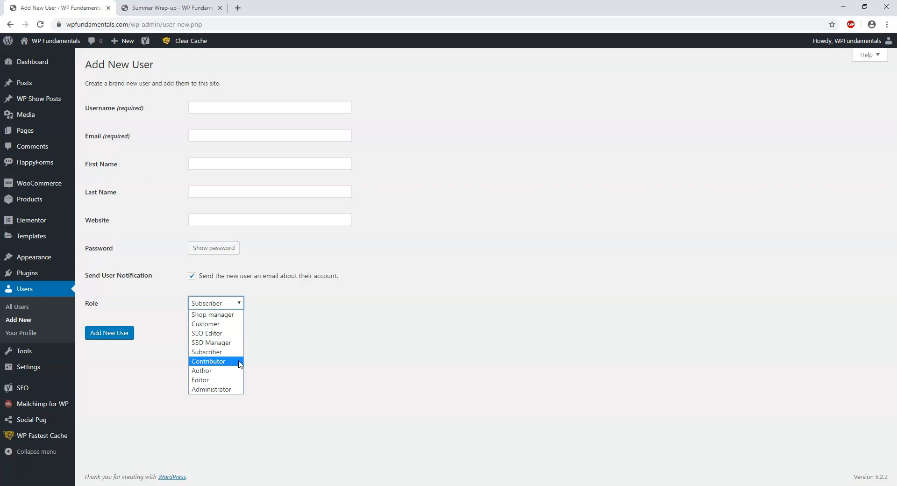
{"action": "mouse_move", "coordinate": [215, 351]}
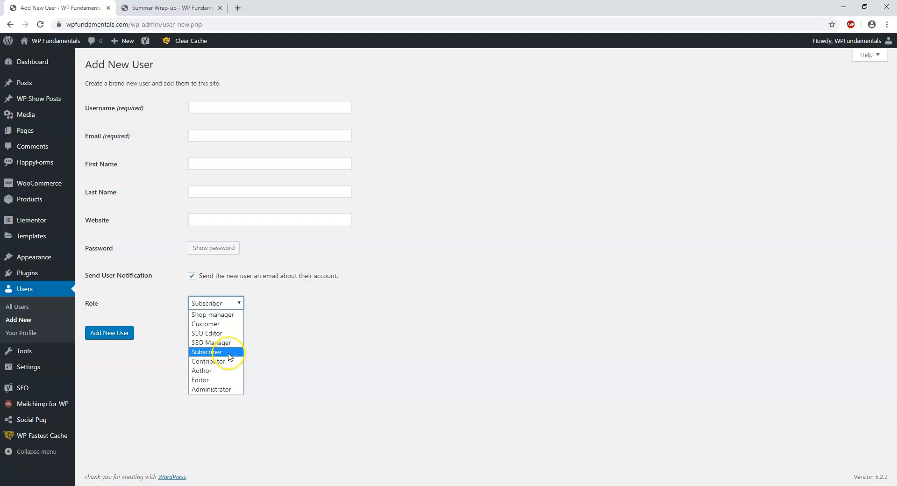
{"action": "mouse_move", "coordinate": [229, 352]}
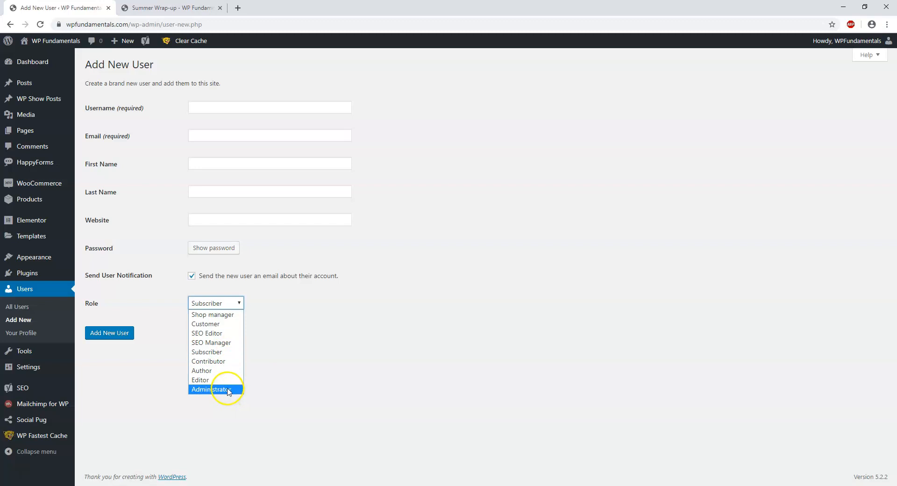
{"action": "mouse_move", "coordinate": [216, 370]}
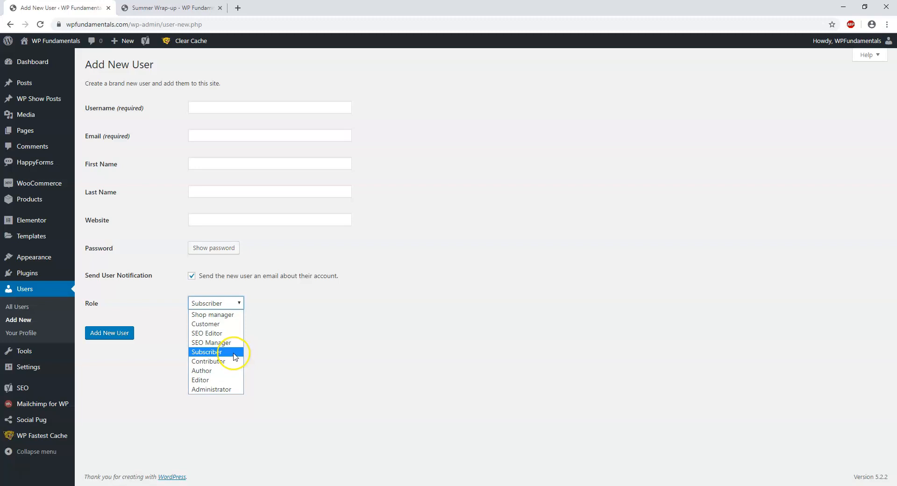
Step: Dismiss the role list, keeping Subscriber and leaving the form empty
{"action": "left_click", "coordinate": [207, 352]}
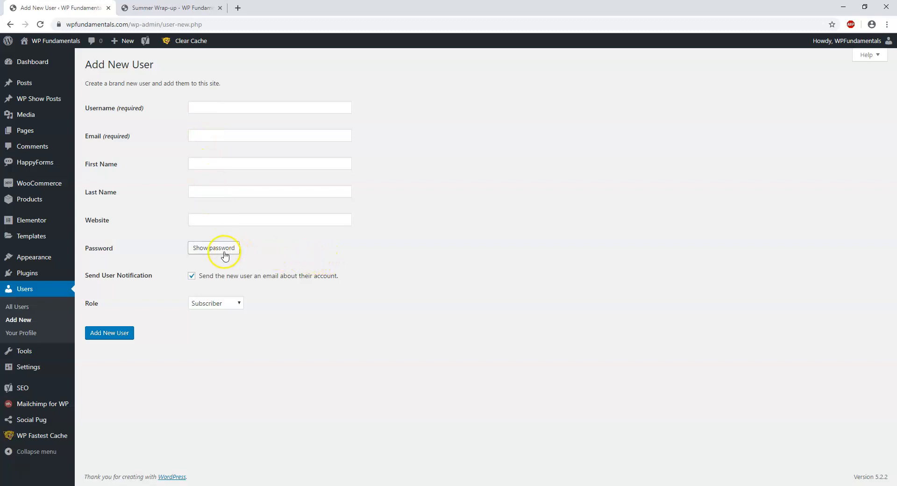
{"action": "mouse_move", "coordinate": [233, 288]}
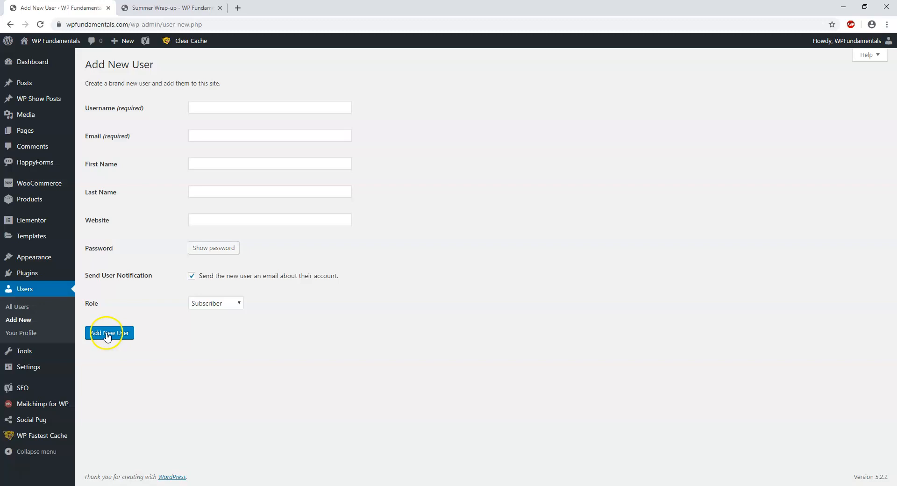
{"action": "mouse_move", "coordinate": [469, 337]}
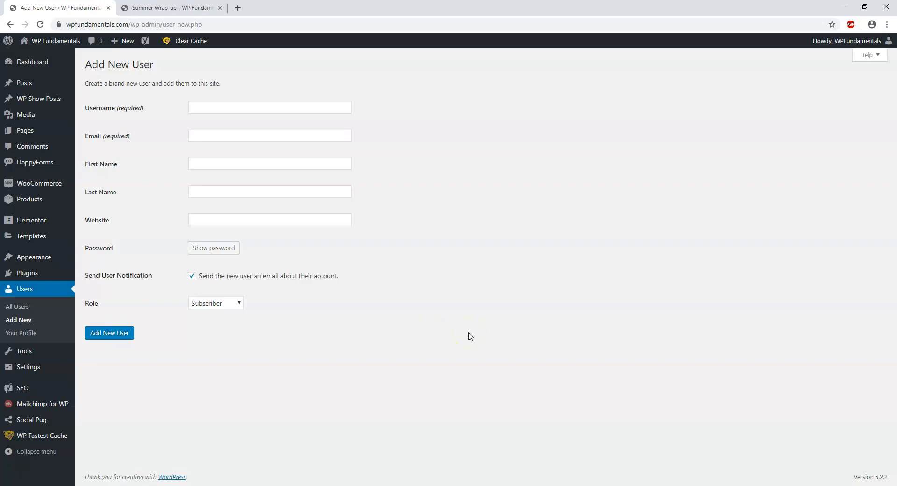